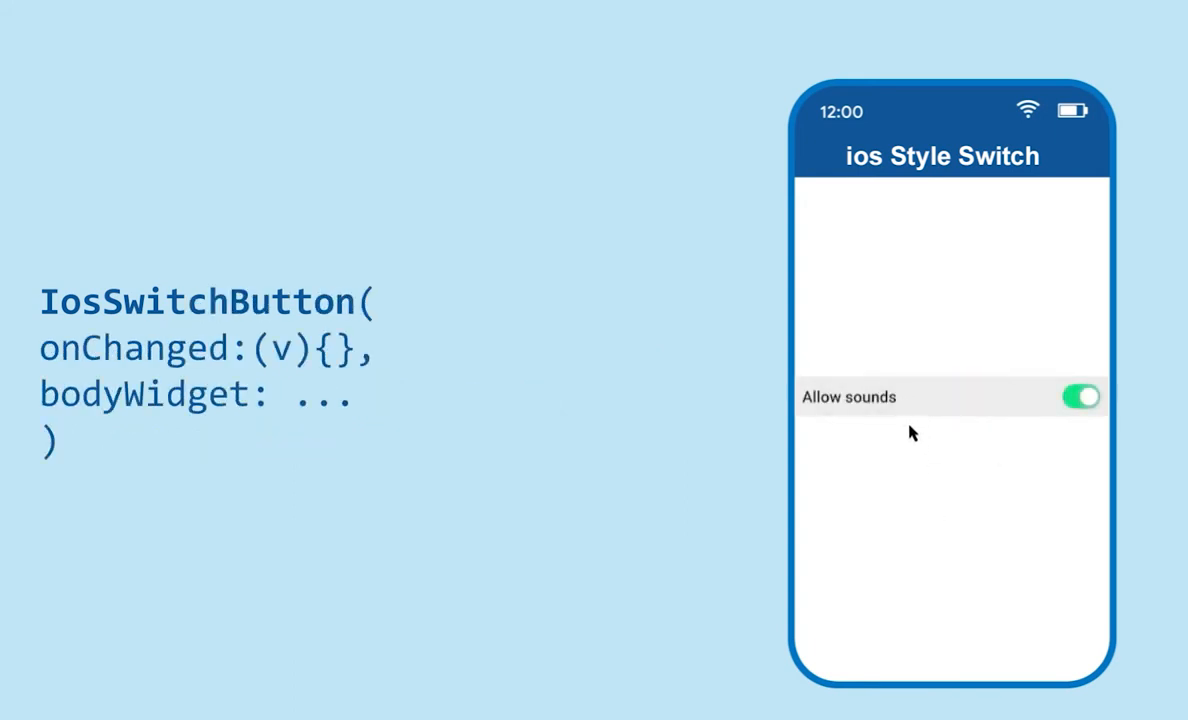
mouse_move(928, 398)
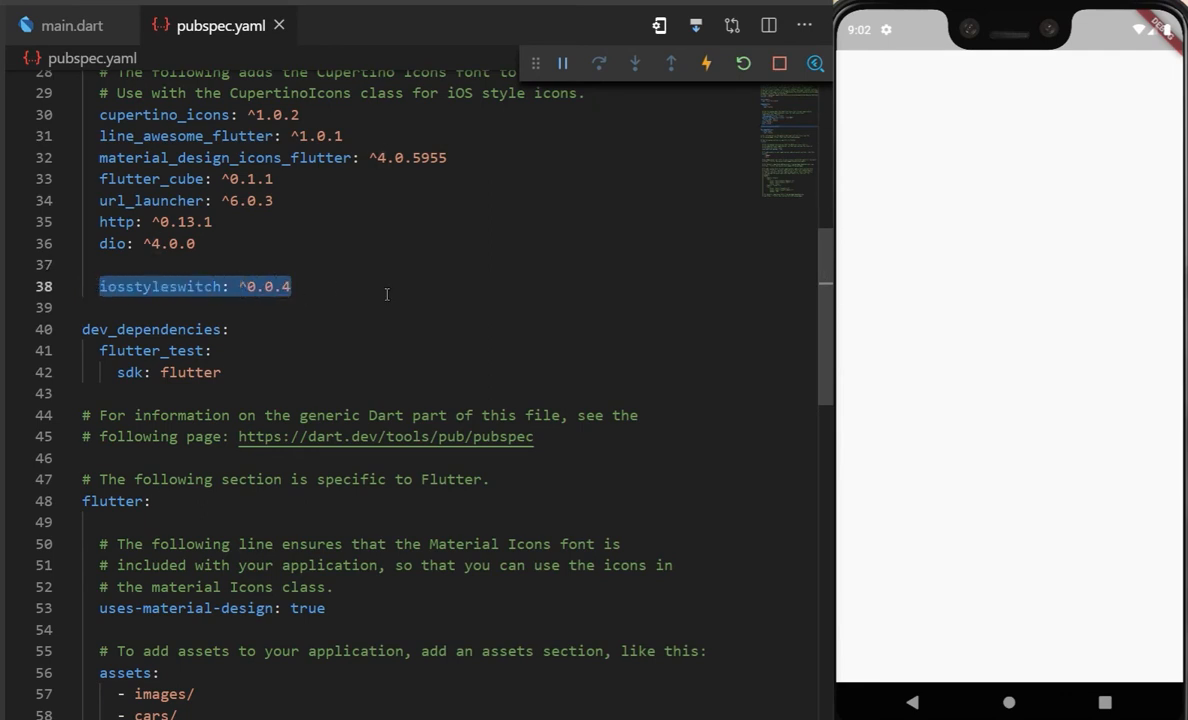
Add an onChanged callback, activeBackgroundColor pinkAccent and disableBackgroundColor pinkAccent[100] to the IosSwitch in main.dart.
left_click(72, 24)
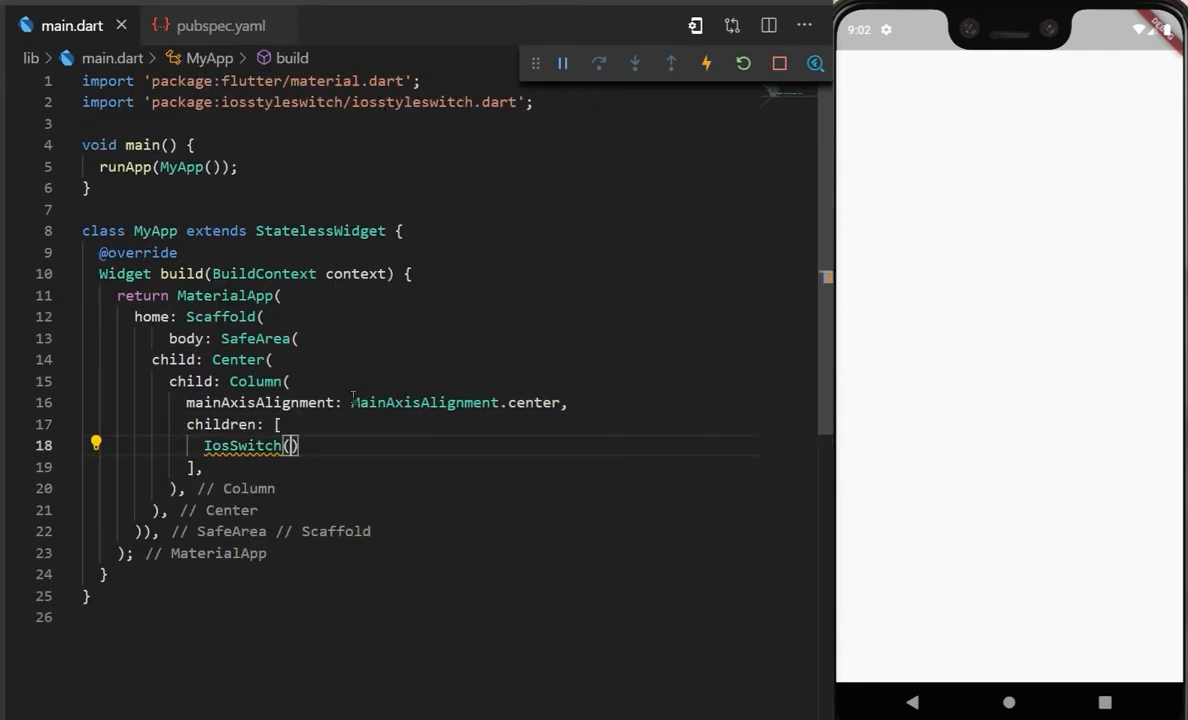
type("onc")
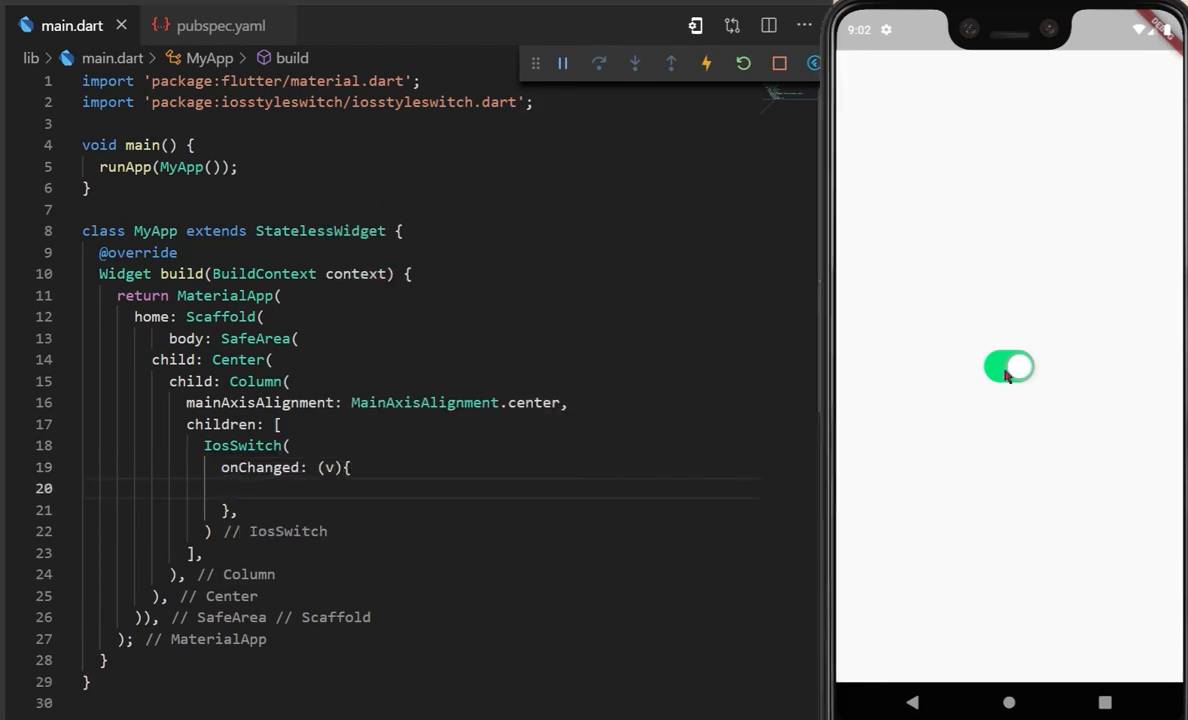
type("a")
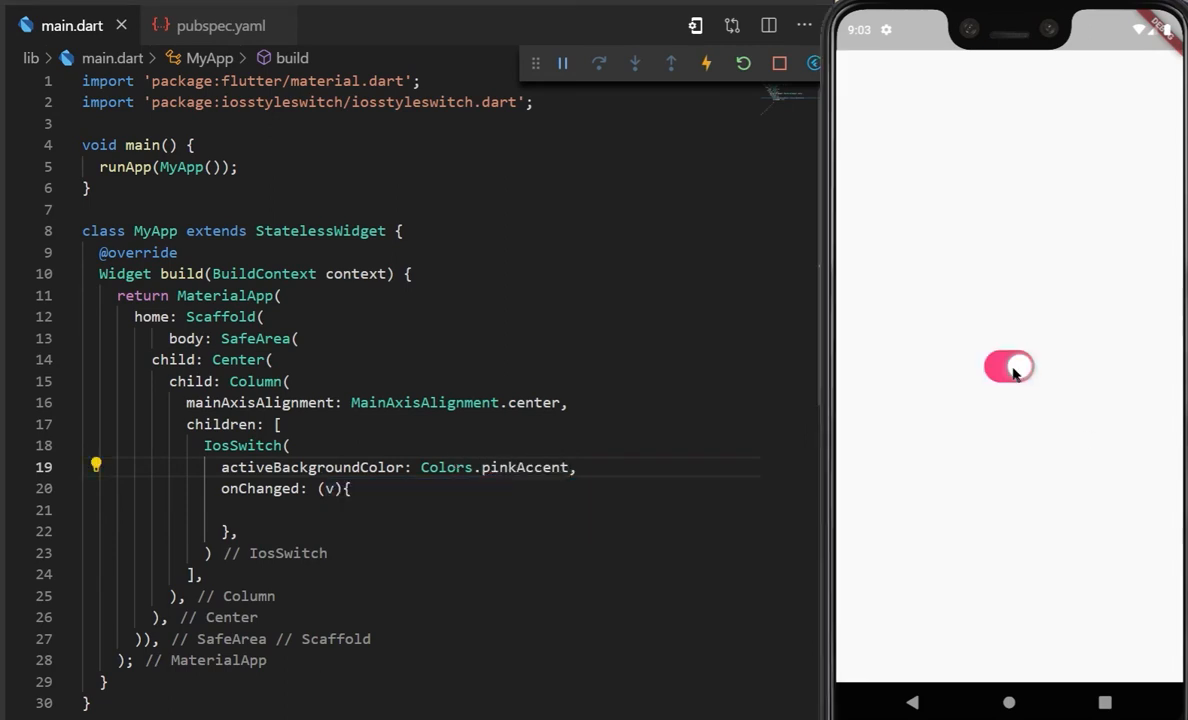
left_click(1008, 366)
type("disableBackgroundColor: Colors,")
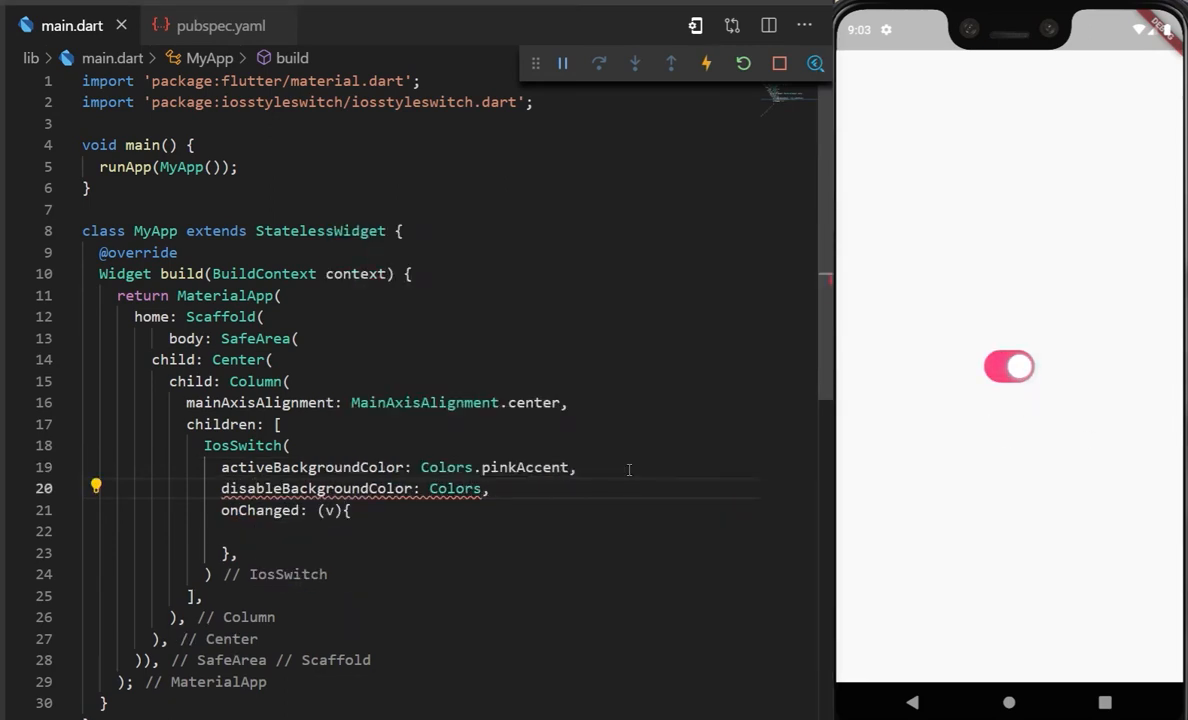
type("pinkAccent[100]")
left_click(400, 466)
type("[800]")
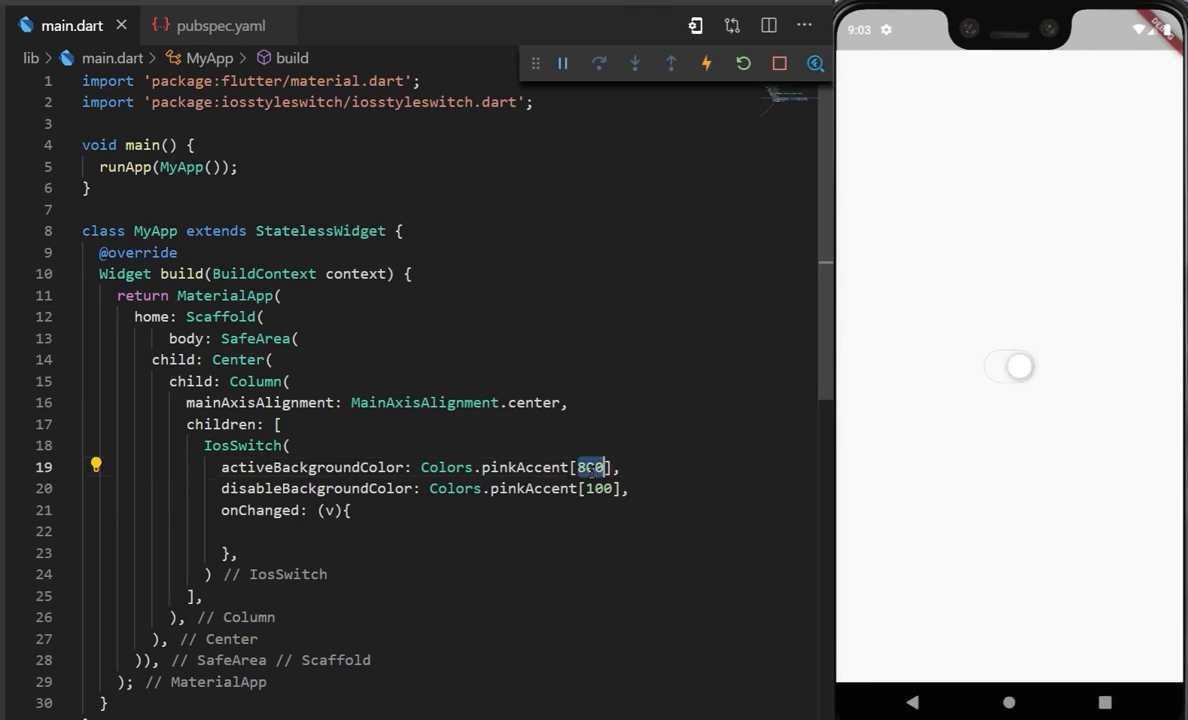
left_click(1008, 366)
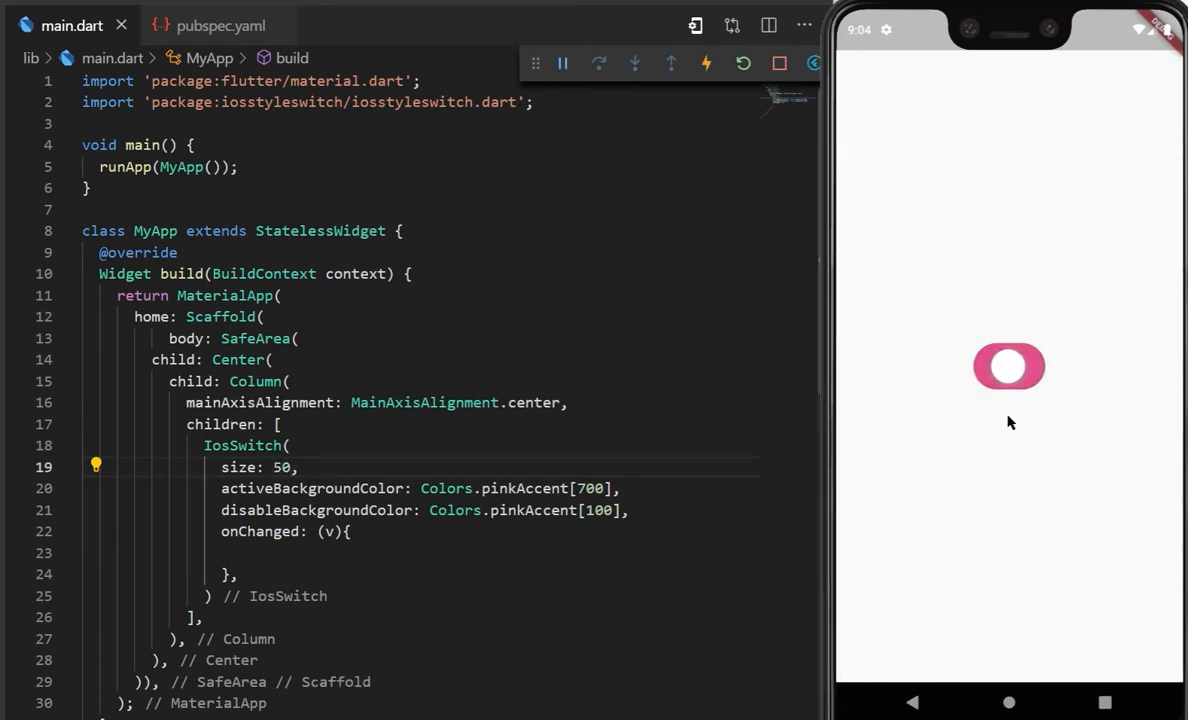
Add dotActiveColor Colors.white and mainBorderRadiusValue 3, then delete the IosSwitch and begin an iossw widget.
type("dotActiveColor: Colors.white ,")
type("mainBorderRadiusValue: ,")
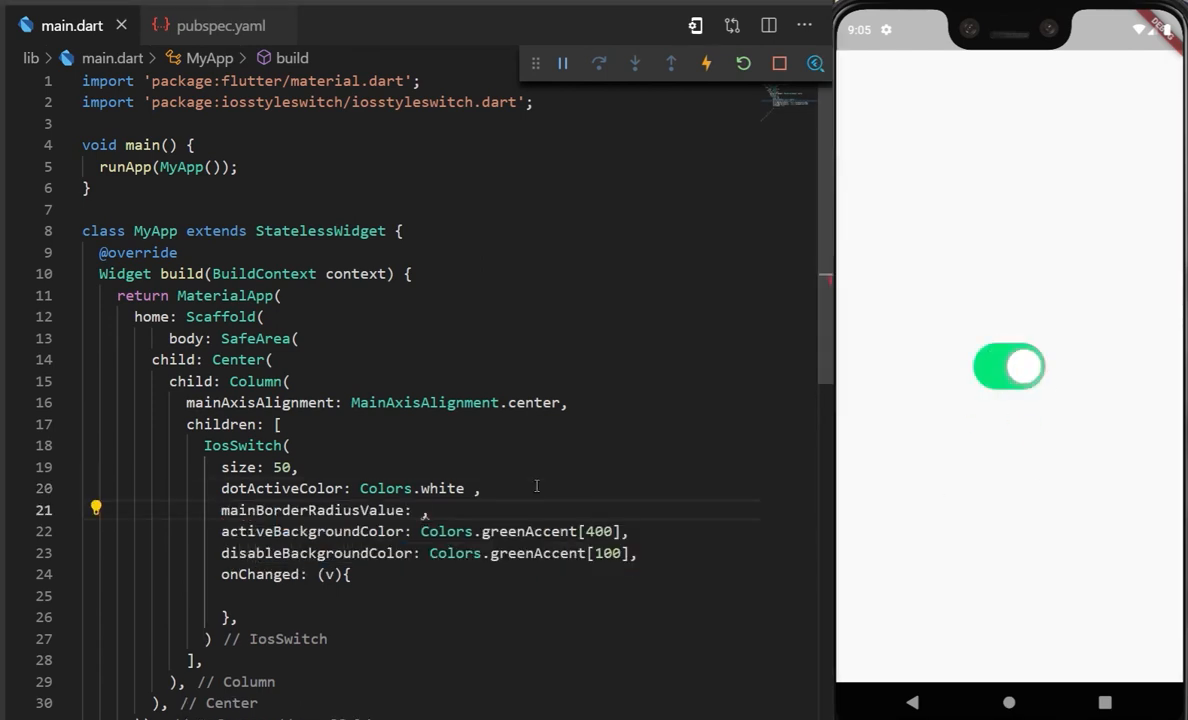
type("3")
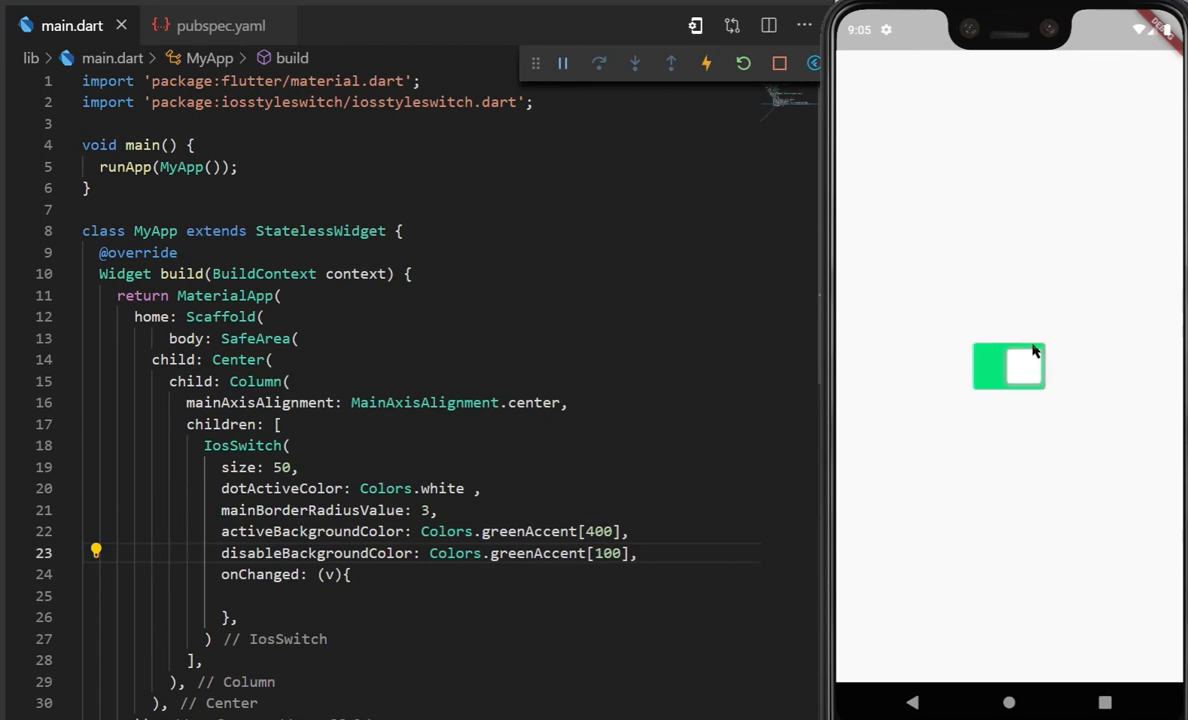
type("iossw")
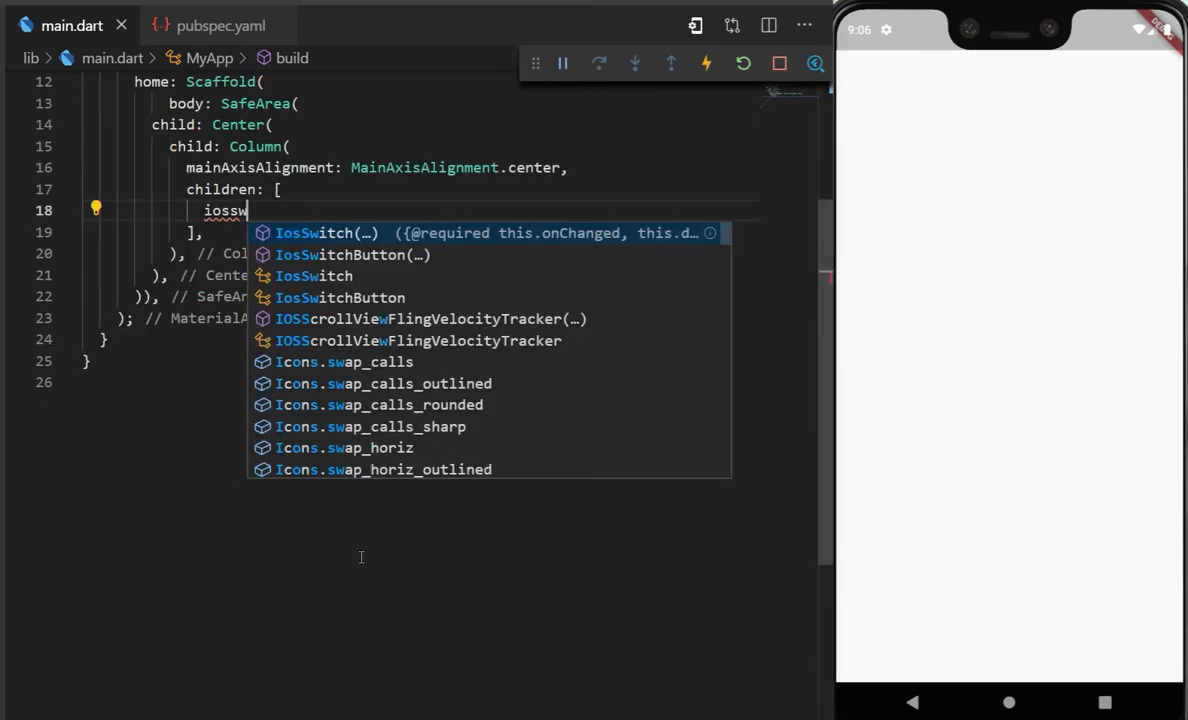
Insert an IosSwitchButton with its callback and colour Colors.pinkAccent[200].
left_click(352, 254)
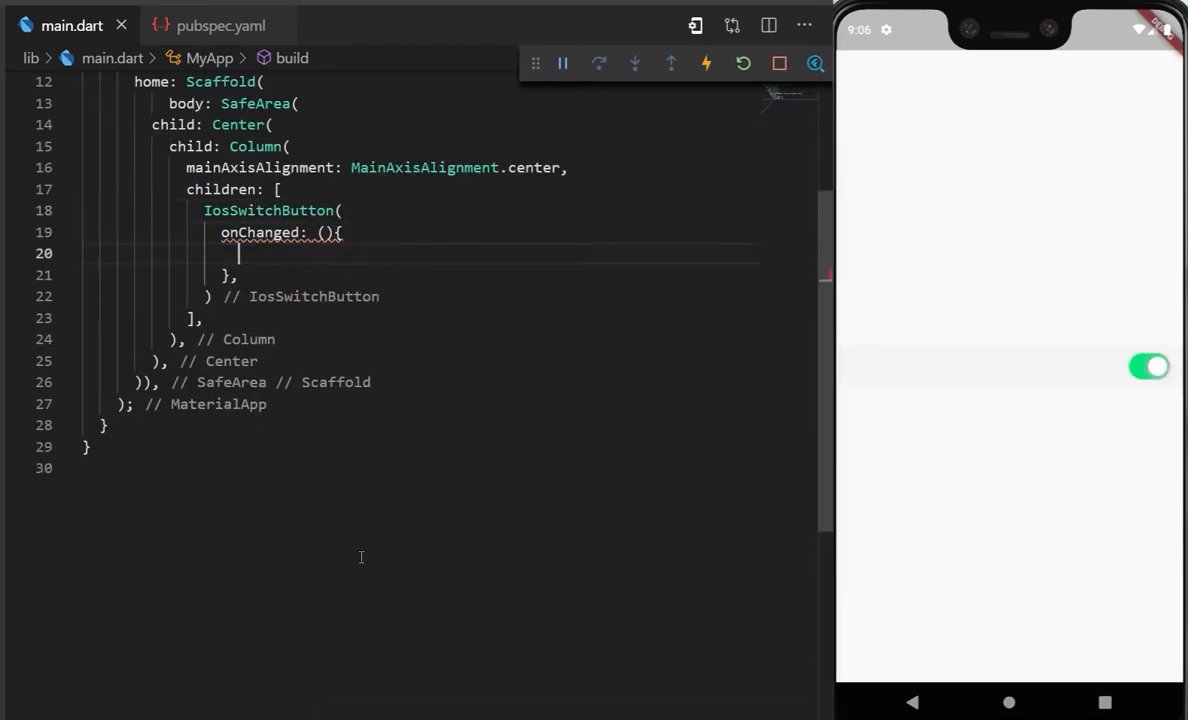
type("v")
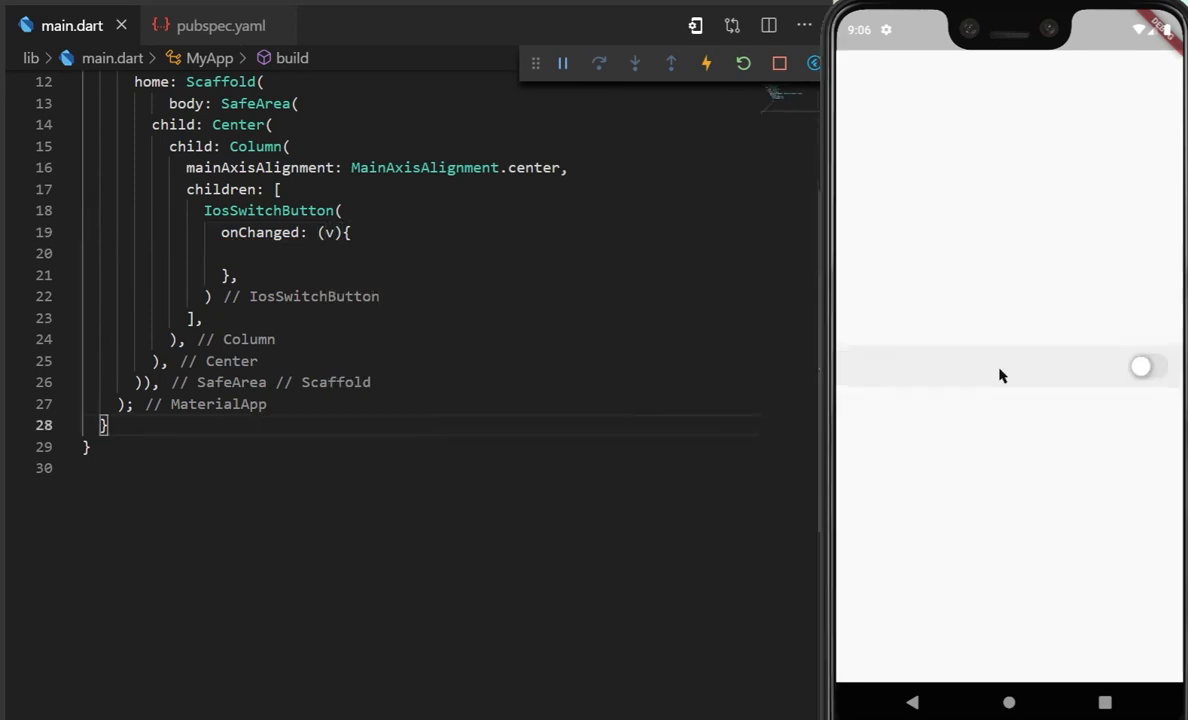
type("color: Colors.pinkAccent[200],")
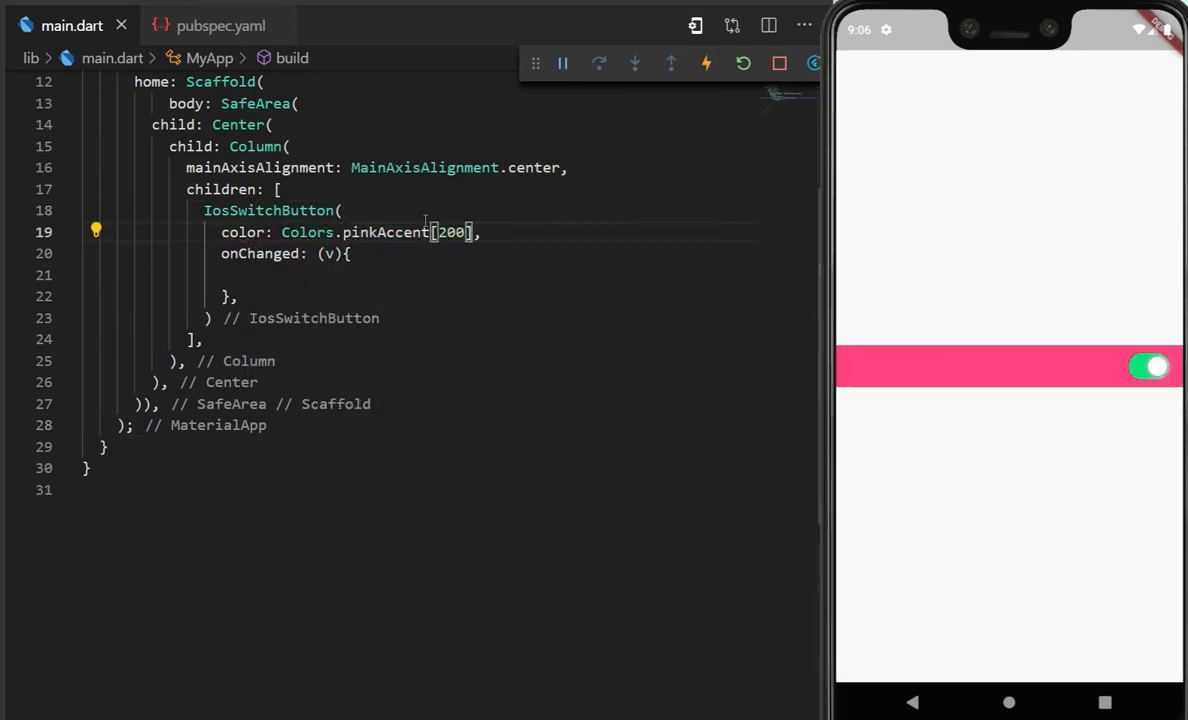
Shape the button as a RoundedRectangleBorder with BorderRadius.circular(60) and begin its bodyWidget.
type("buttonShape: RoundedRectangleBorder(borderRadius: BorderRadius.),")
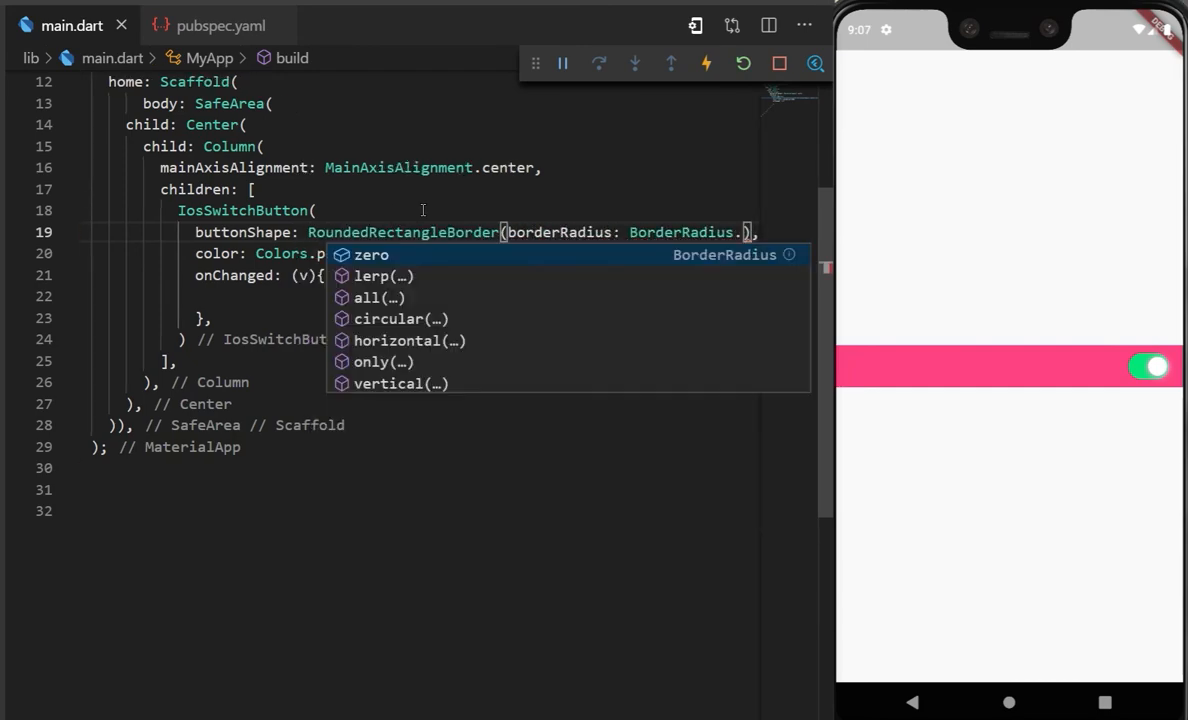
left_click(388, 318)
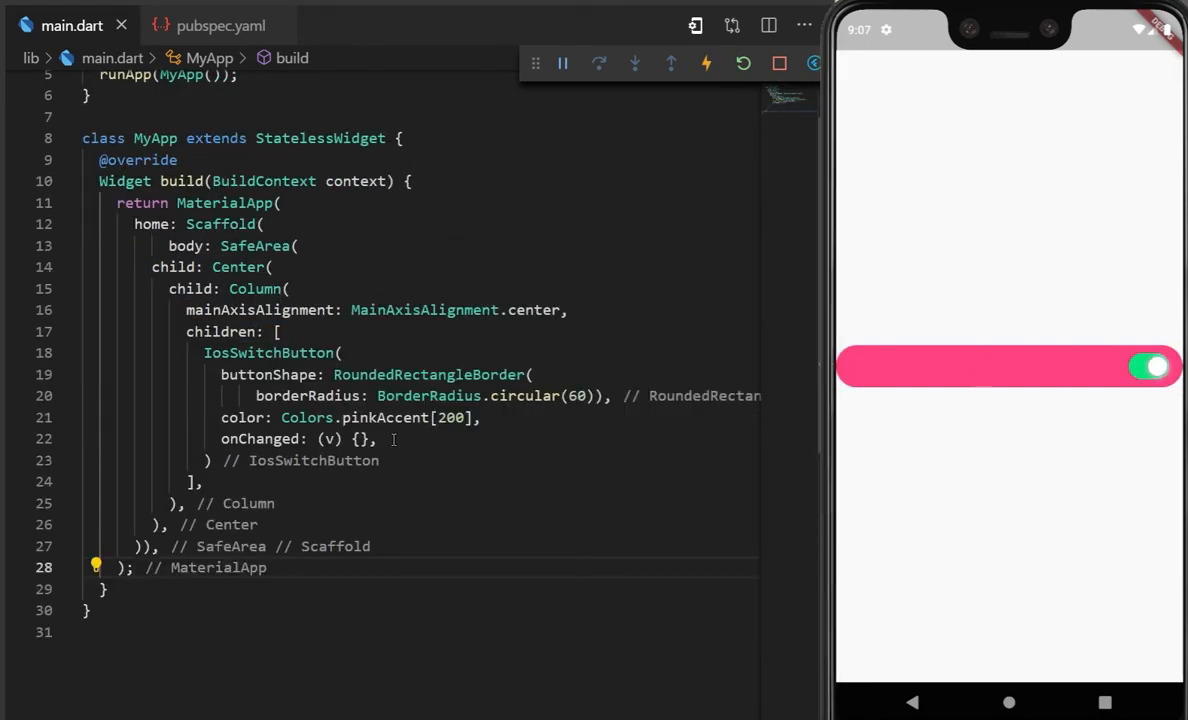
type("bodyWidget: ,")
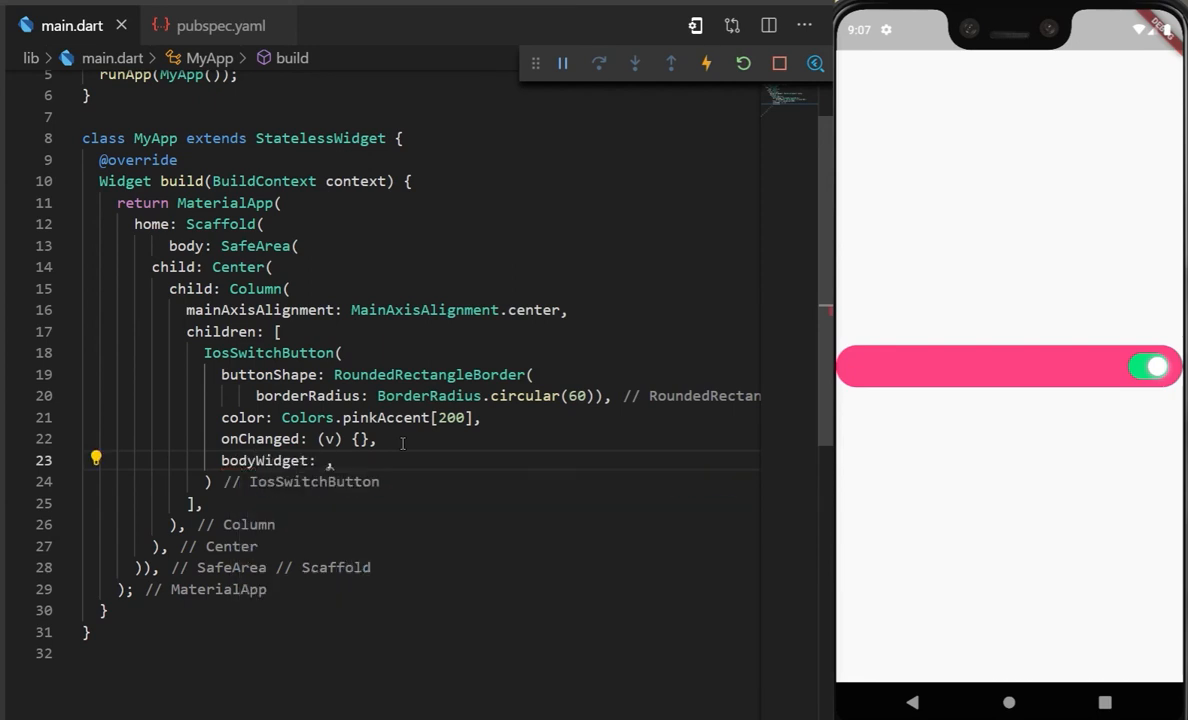
Give the button a white 'Allow Access' Text body and switchActiveBackgroundColor Colors.pinkAccent[400].
type("Text(")
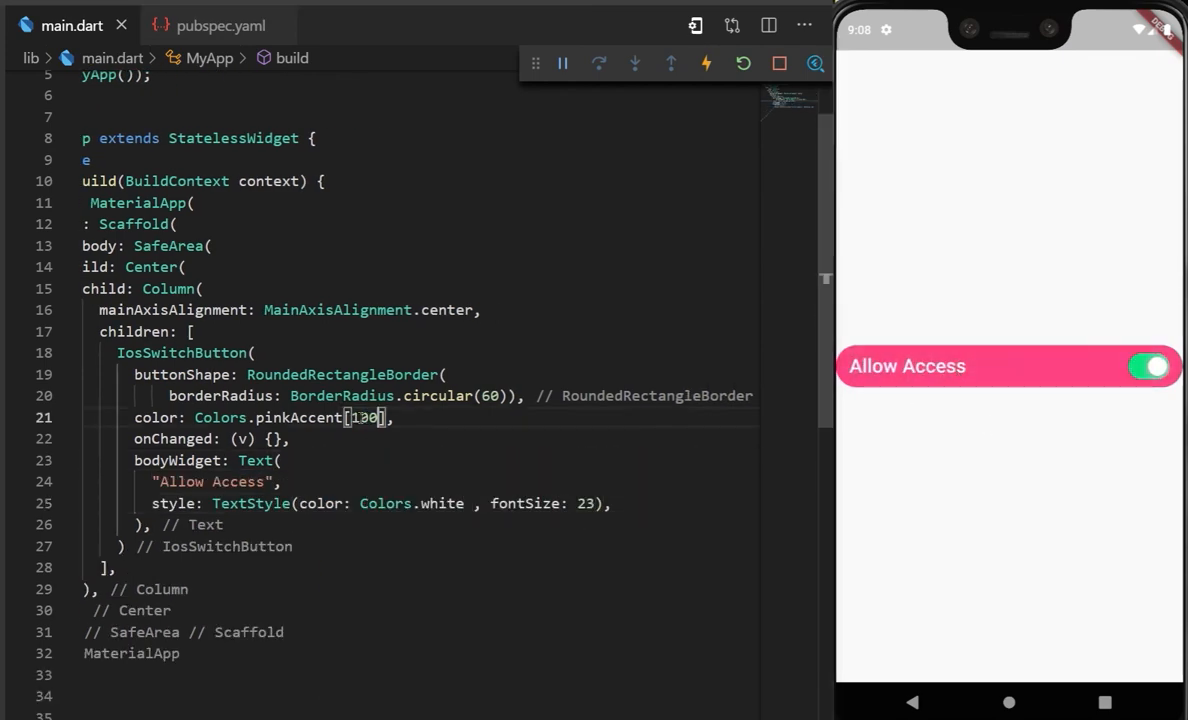
type("switchActiveBackgroundColor: ,")
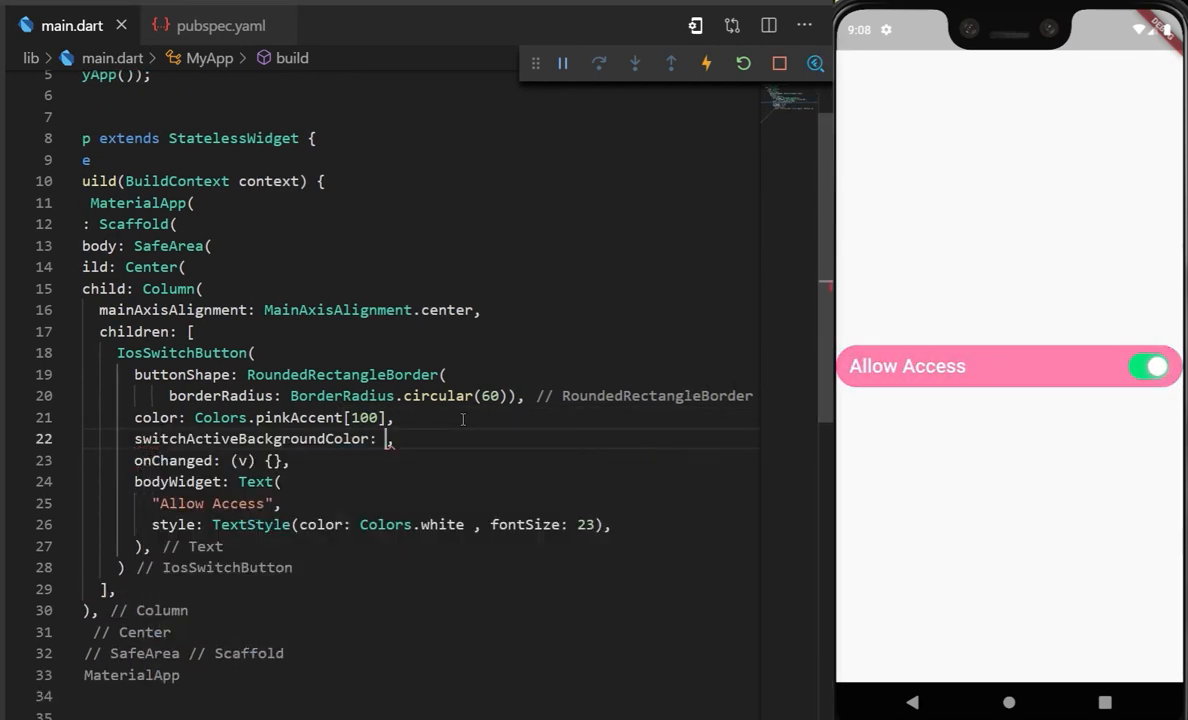
type("Colors.pinkAccent[400")
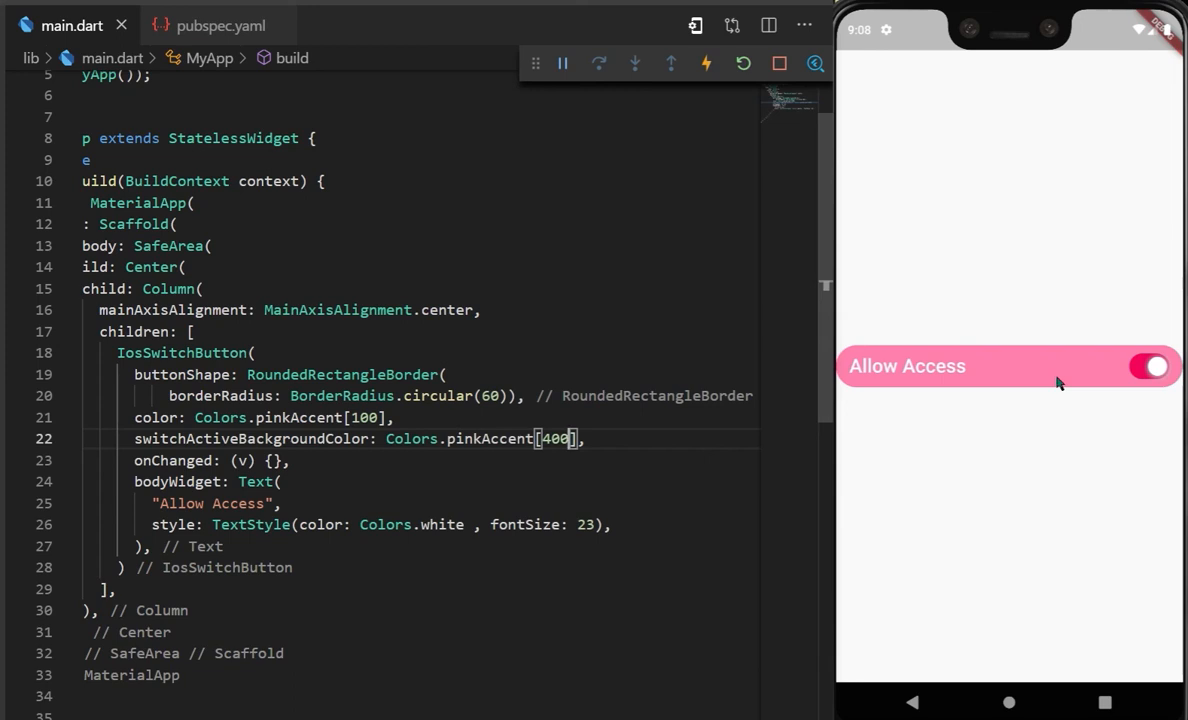
Toggle the Allow Access switch off and back on in the emulator to test it.
left_click(1150, 366)
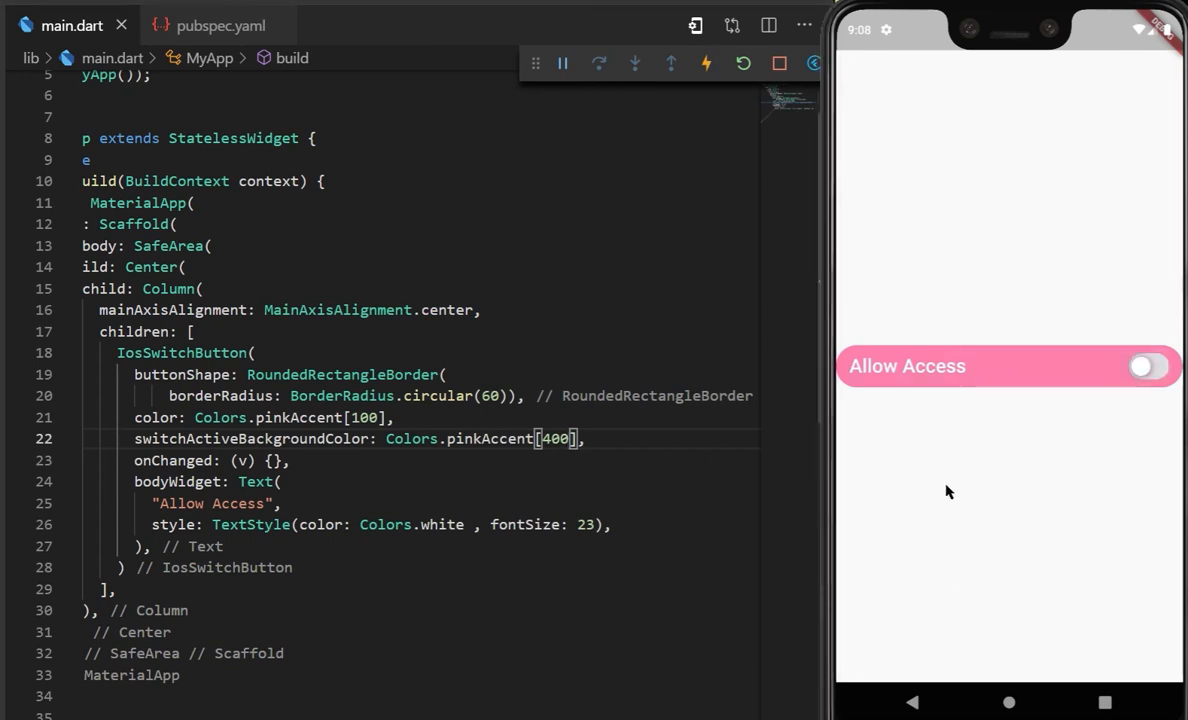
left_click(1148, 366)
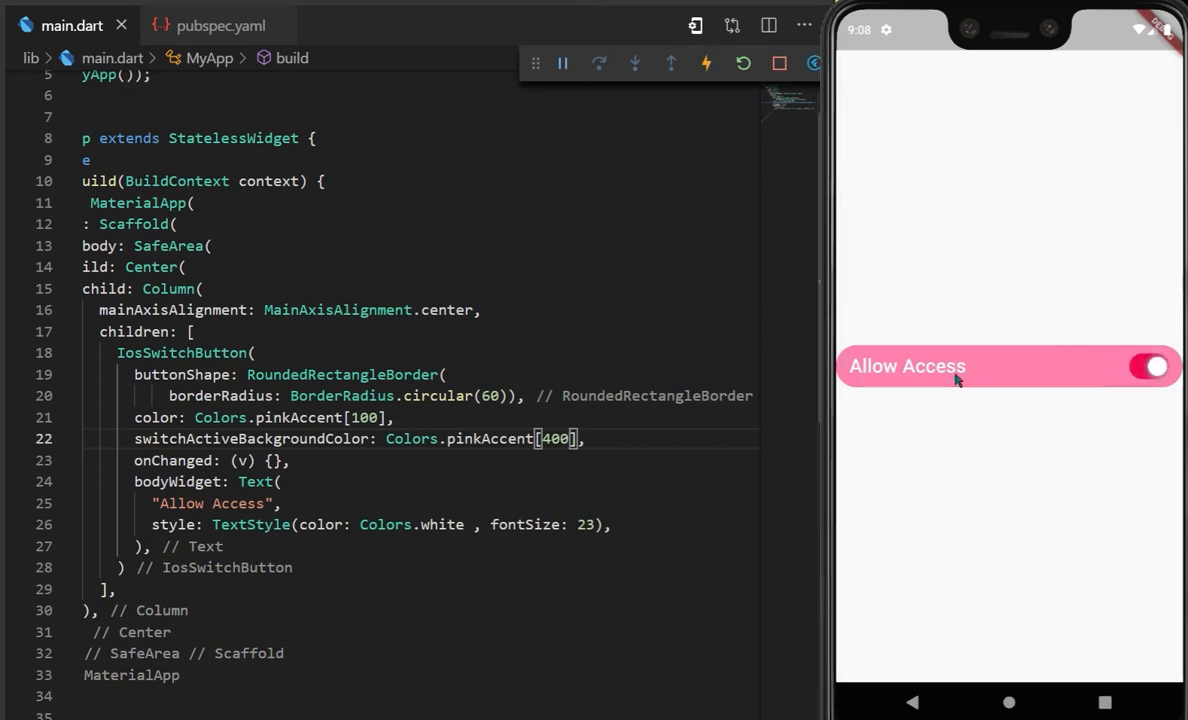